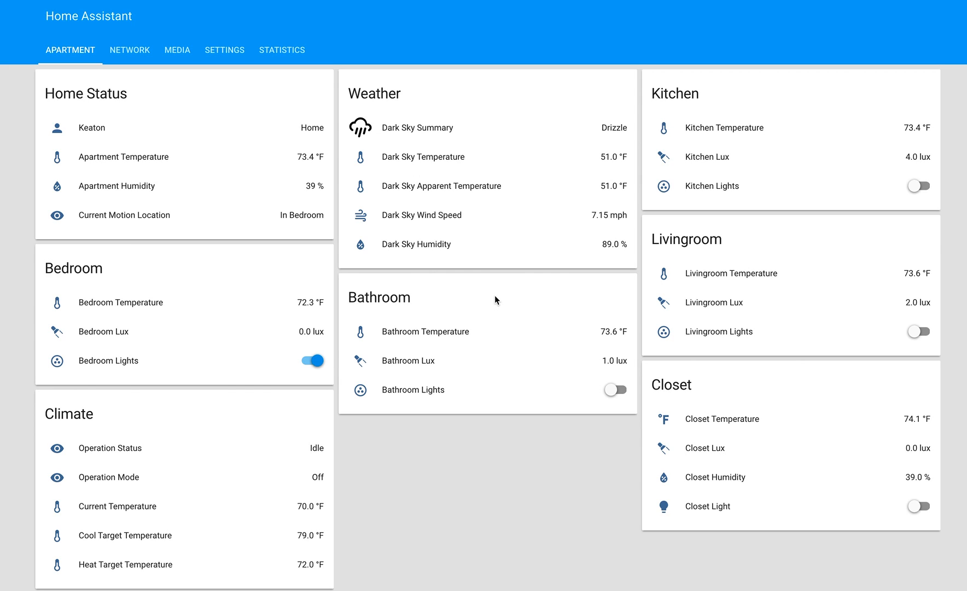
# Step: Trigger bathroom motion so Current Motion Location reads In Bathroom and Bathroom Lights turn on
pyautogui.click(613, 389)
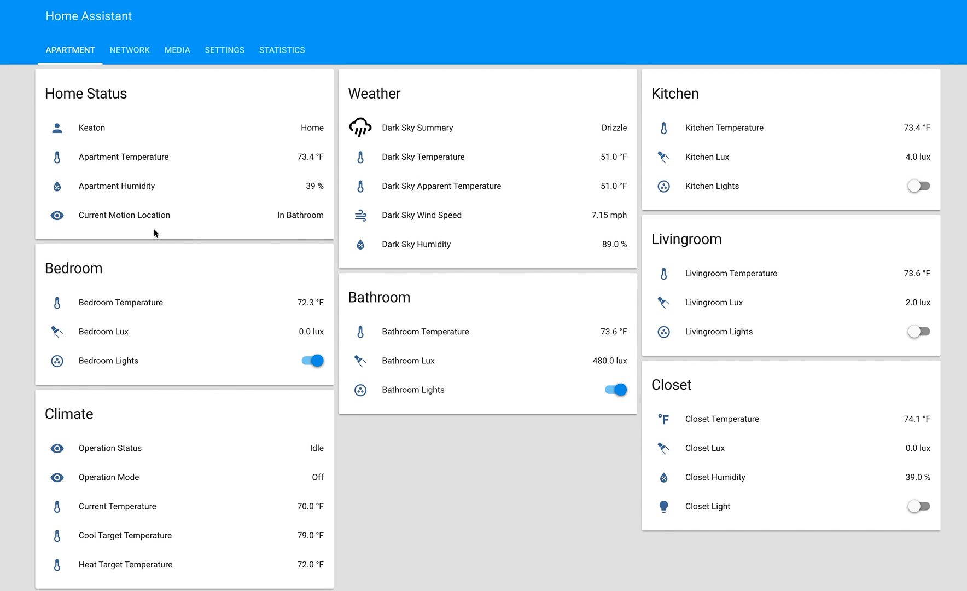
# Step: Trigger bedroom then closet motion so Closet Light turns on and Bathroom Lights turn off
pyautogui.click(613, 389)
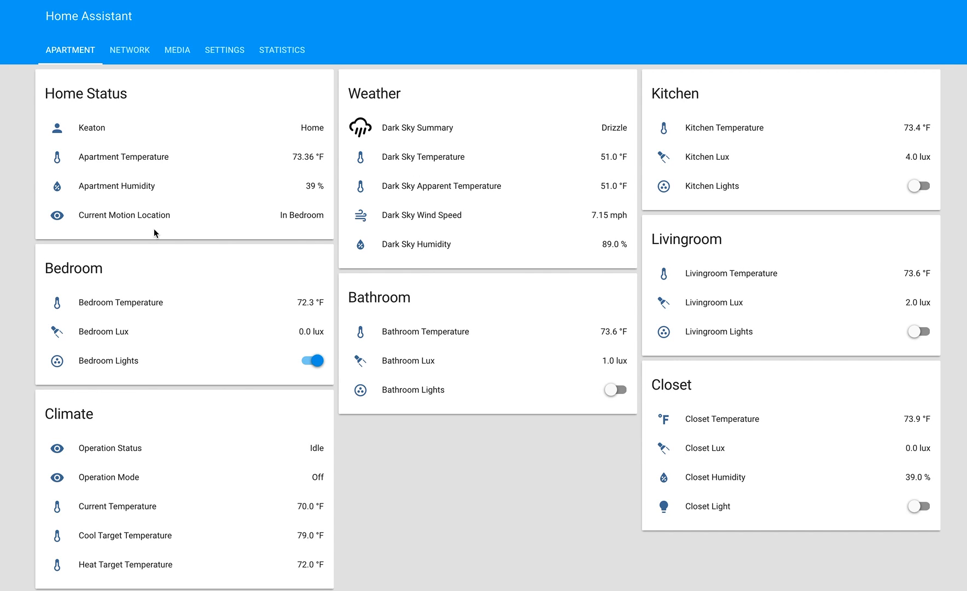
pyautogui.click(919, 507)
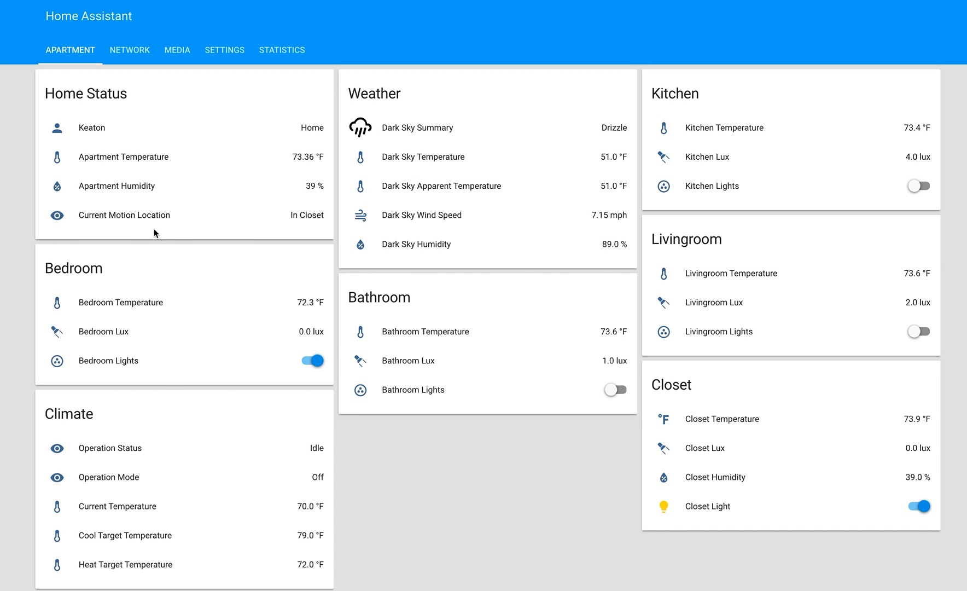
# Step: Trigger bedroom then living room motion, turning Livingroom Lights on and Bedroom and Closet lights off
pyautogui.click(919, 506)
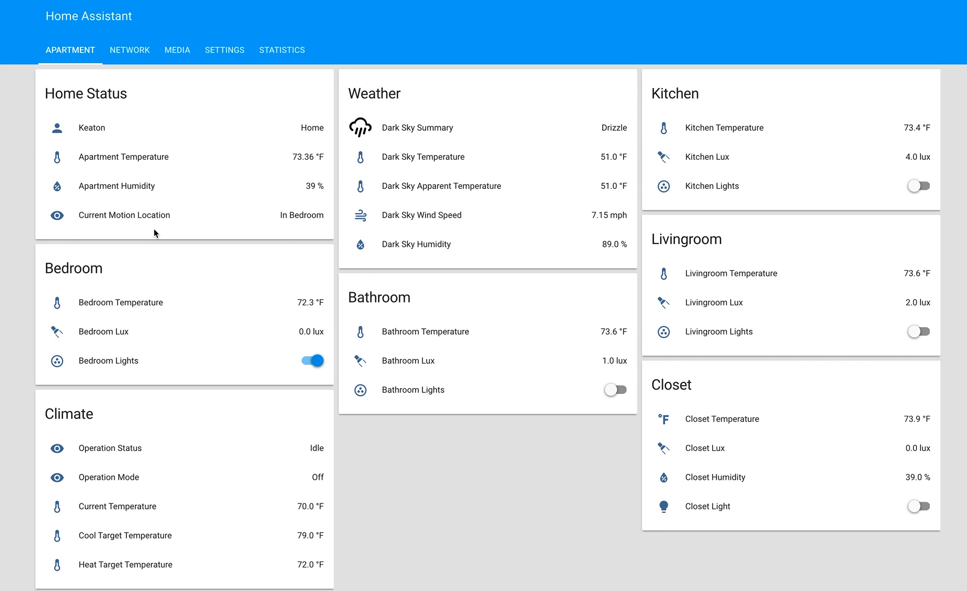
pyautogui.click(919, 331)
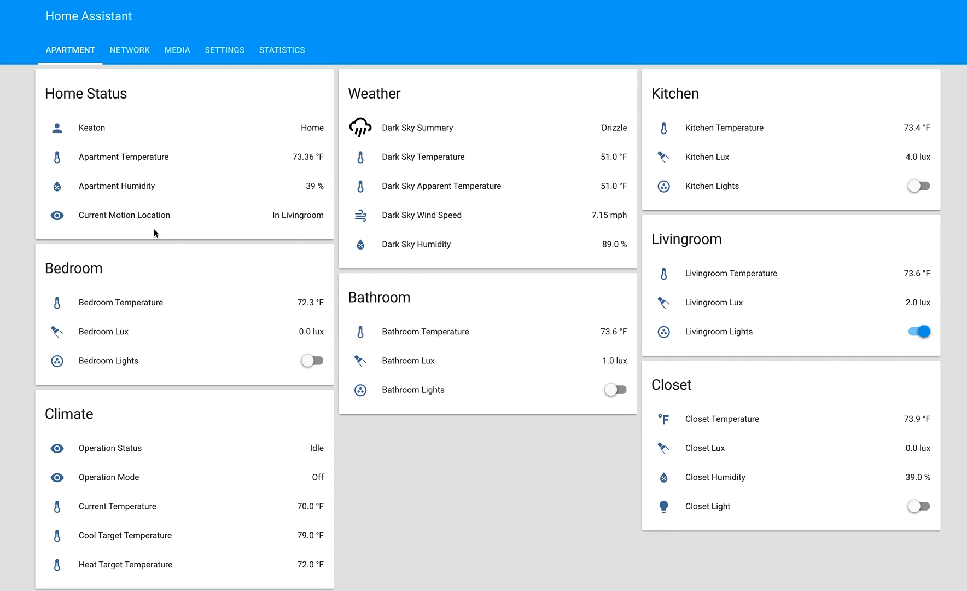